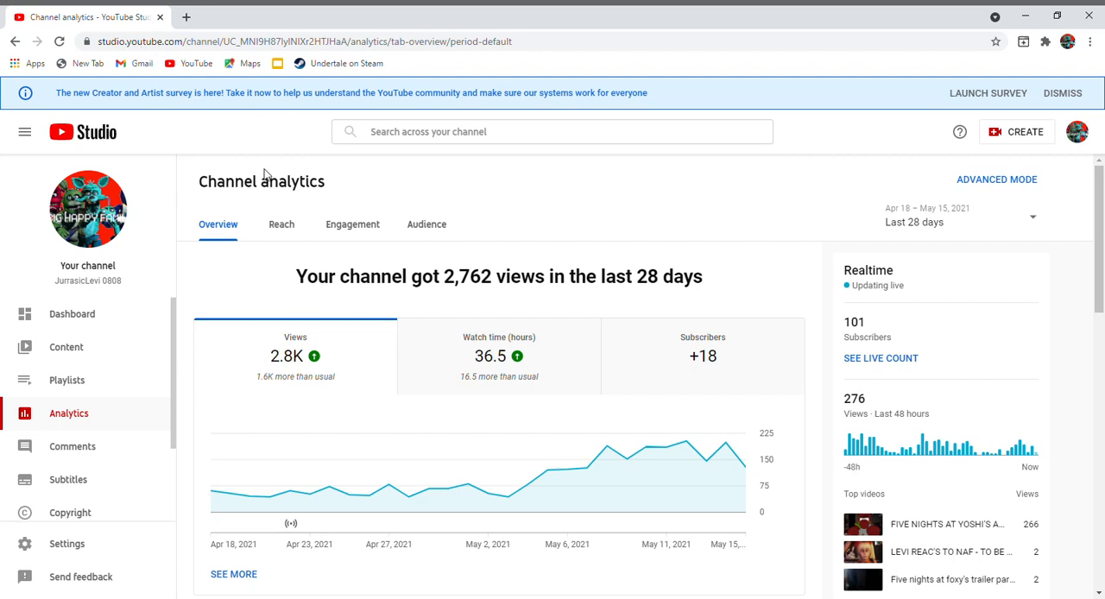
{"action": "mouse_move", "coordinate": [133, 302]}
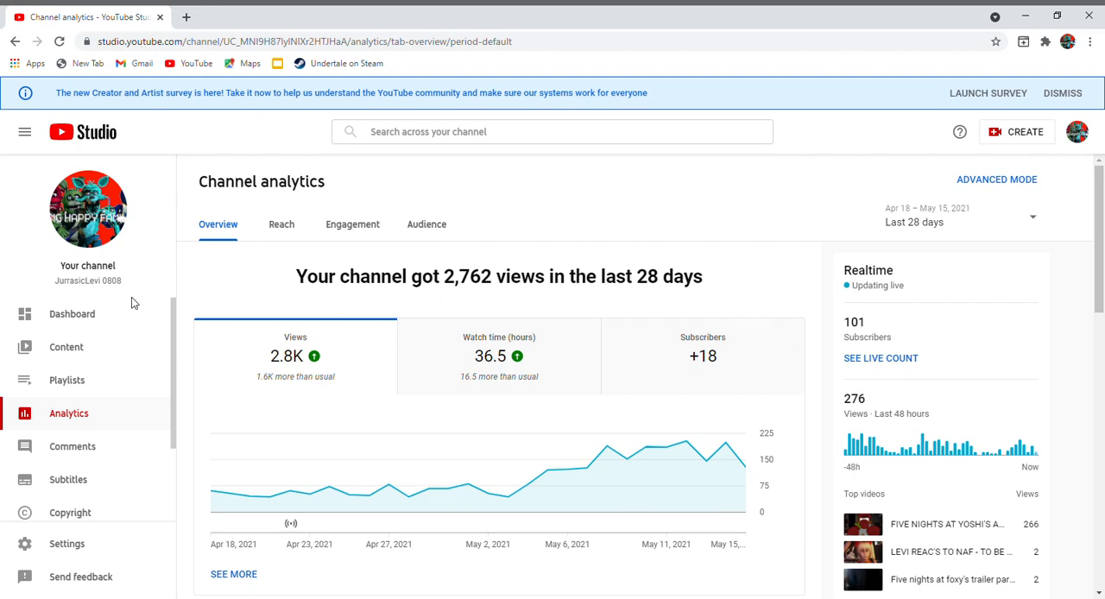
{"action": "mouse_move", "coordinate": [870, 330]}
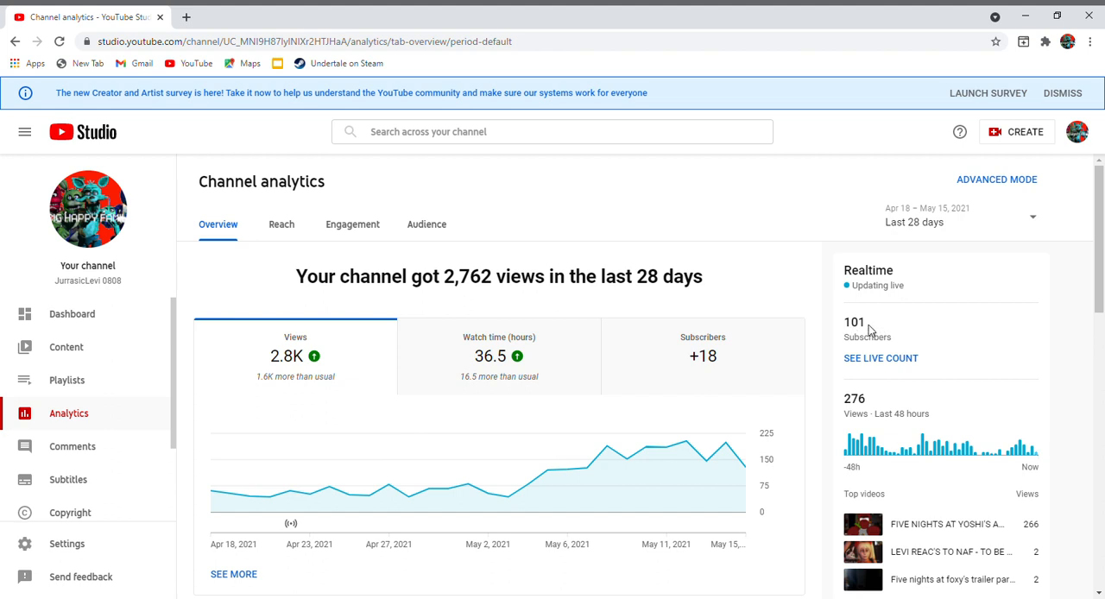
Step: Scroll down the Overview to 'Your top videos in this period', led by a 2,684-view video
{"action": "double_click", "coordinate": [867, 337]}
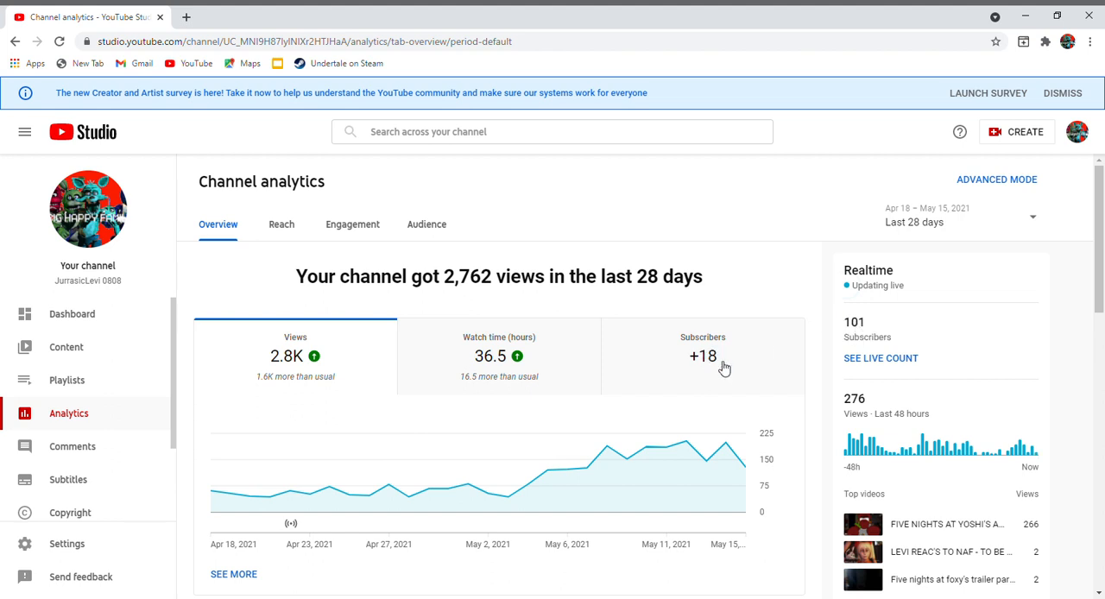
{"action": "mouse_move", "coordinate": [716, 284]}
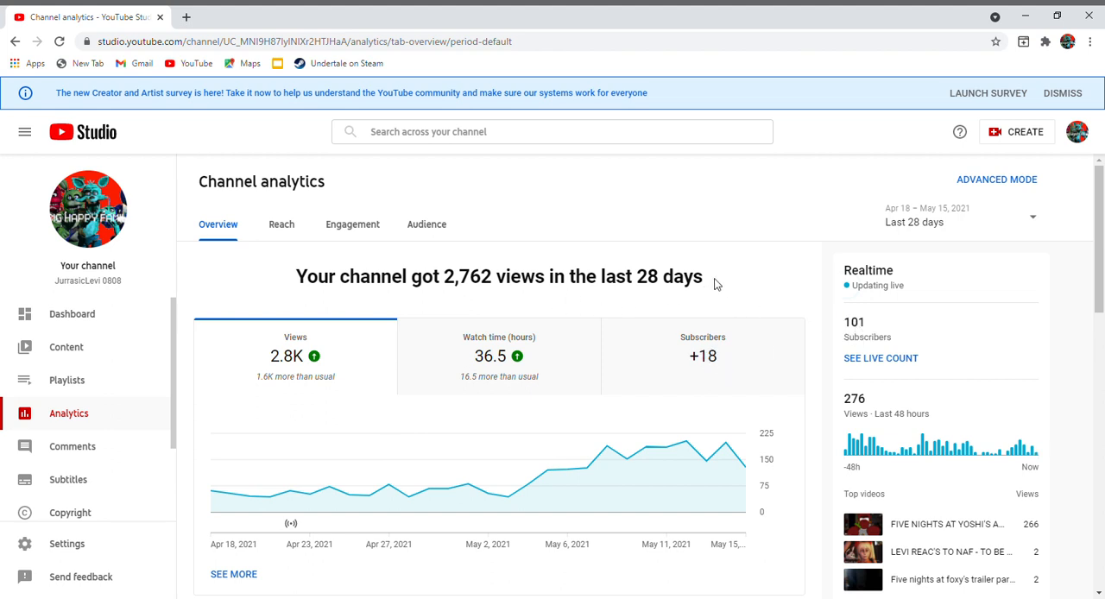
{"action": "mouse_move", "coordinate": [723, 267]}
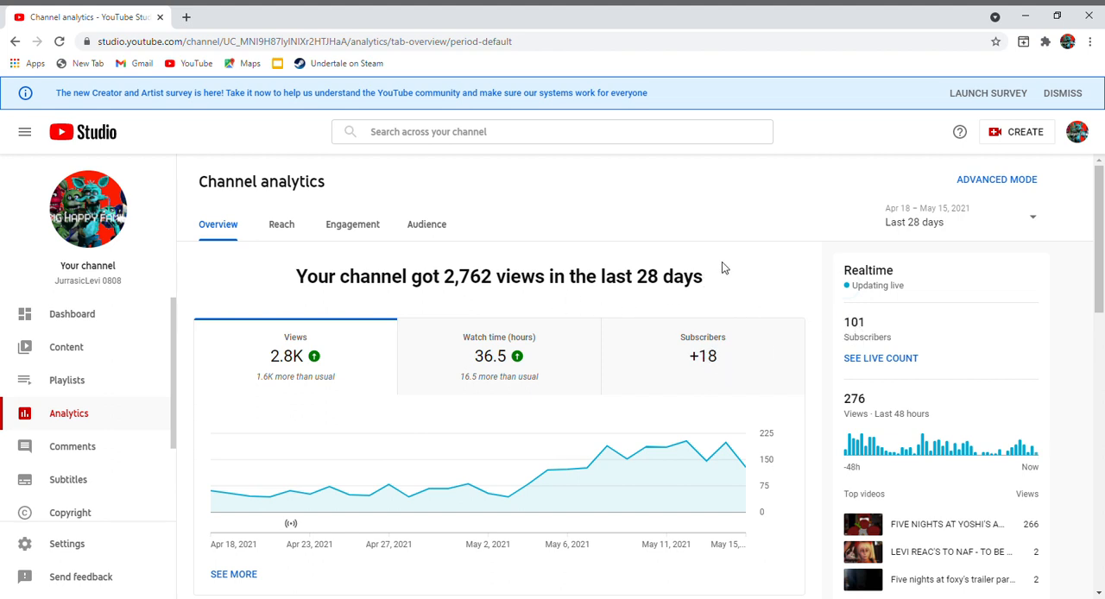
{"action": "mouse_move", "coordinate": [711, 269]}
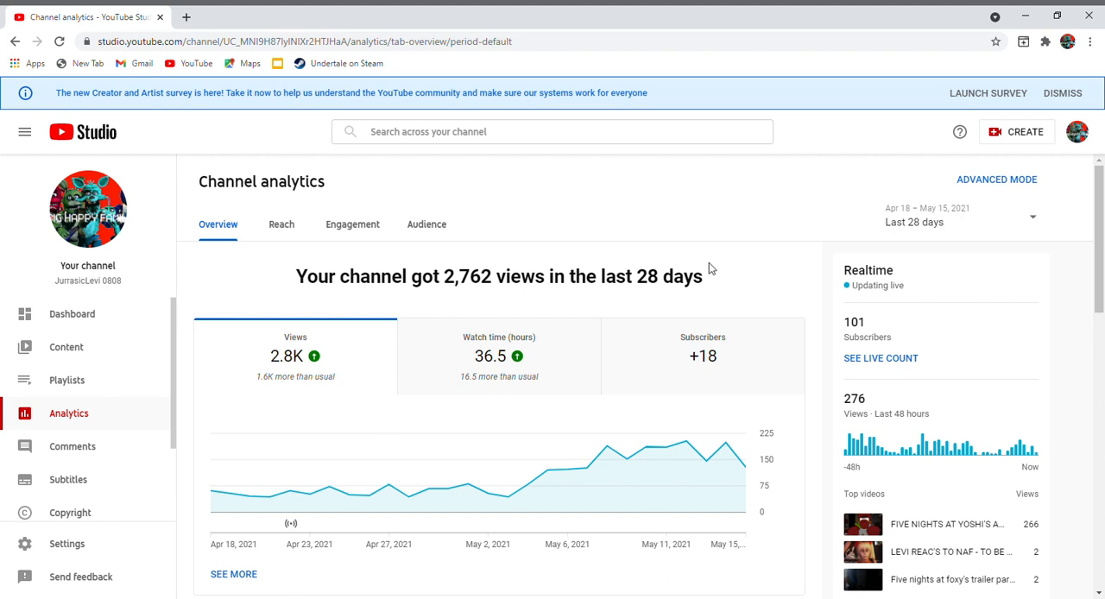
{"action": "mouse_move", "coordinate": [677, 299]}
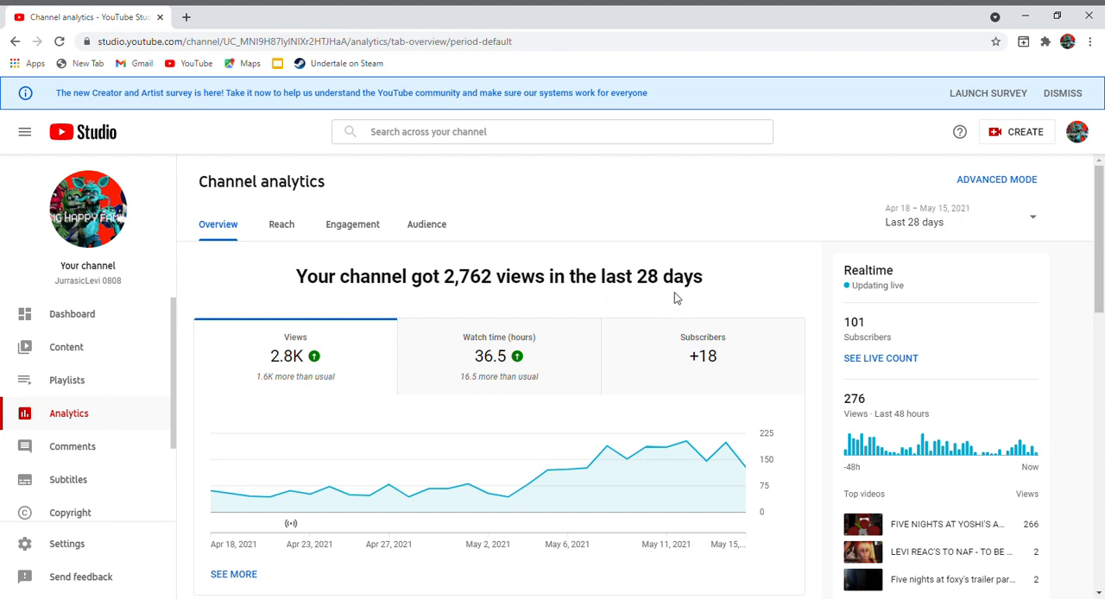
{"action": "mouse_move", "coordinate": [265, 279]}
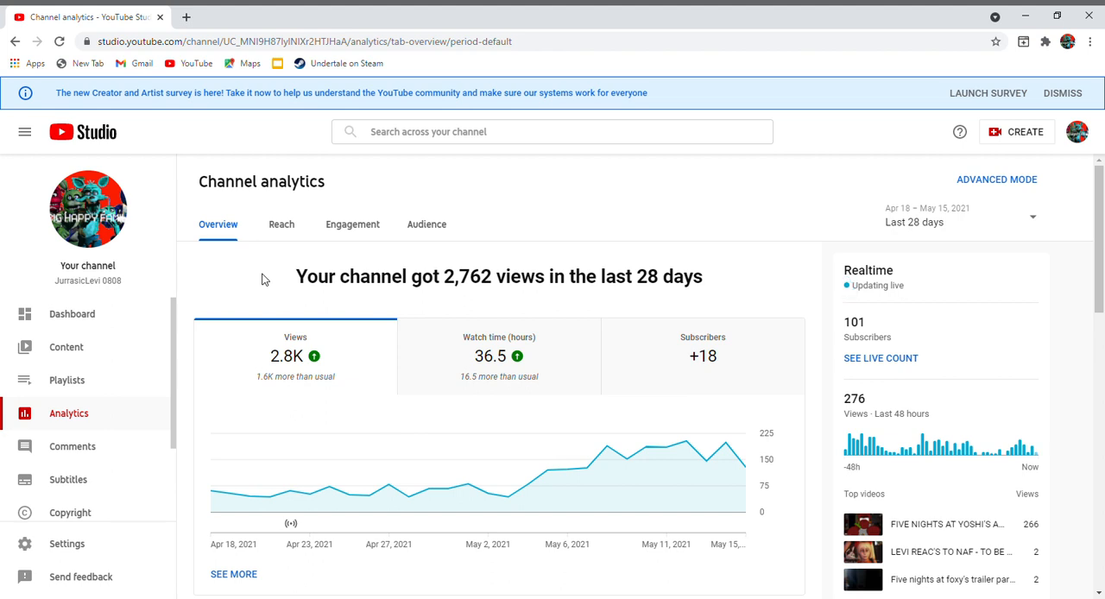
{"action": "mouse_move", "coordinate": [468, 483]}
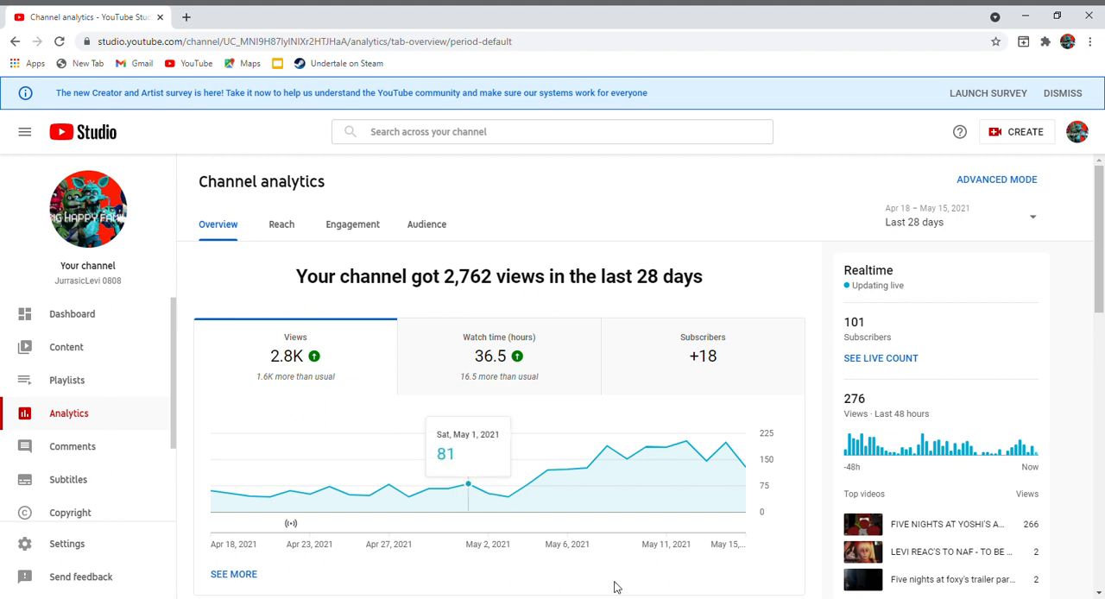
{"action": "mouse_move", "coordinate": [726, 443]}
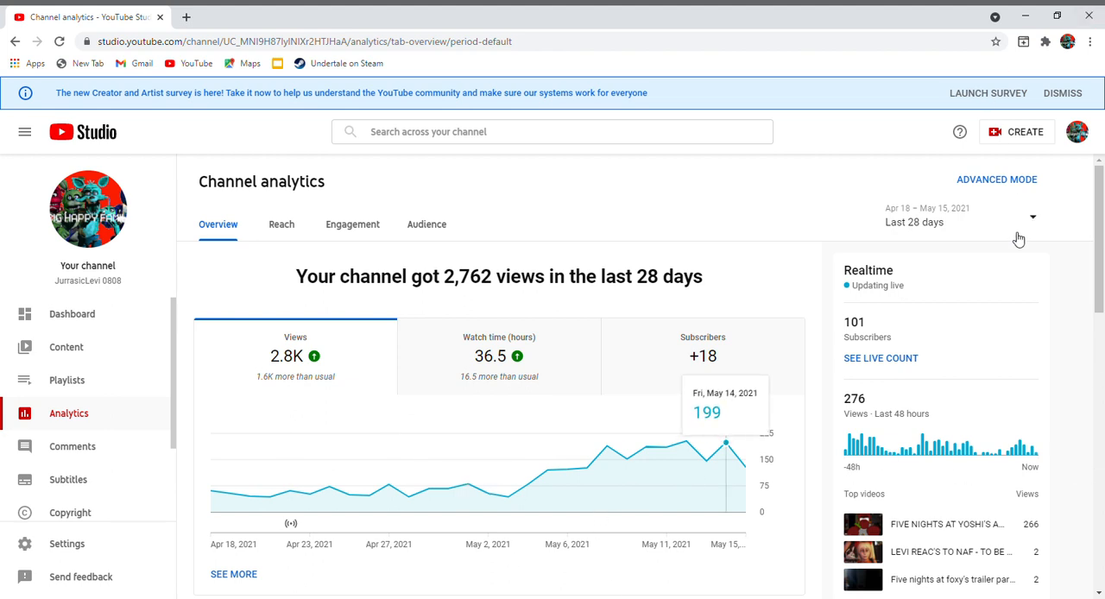
{"action": "mouse_move", "coordinate": [211, 490]}
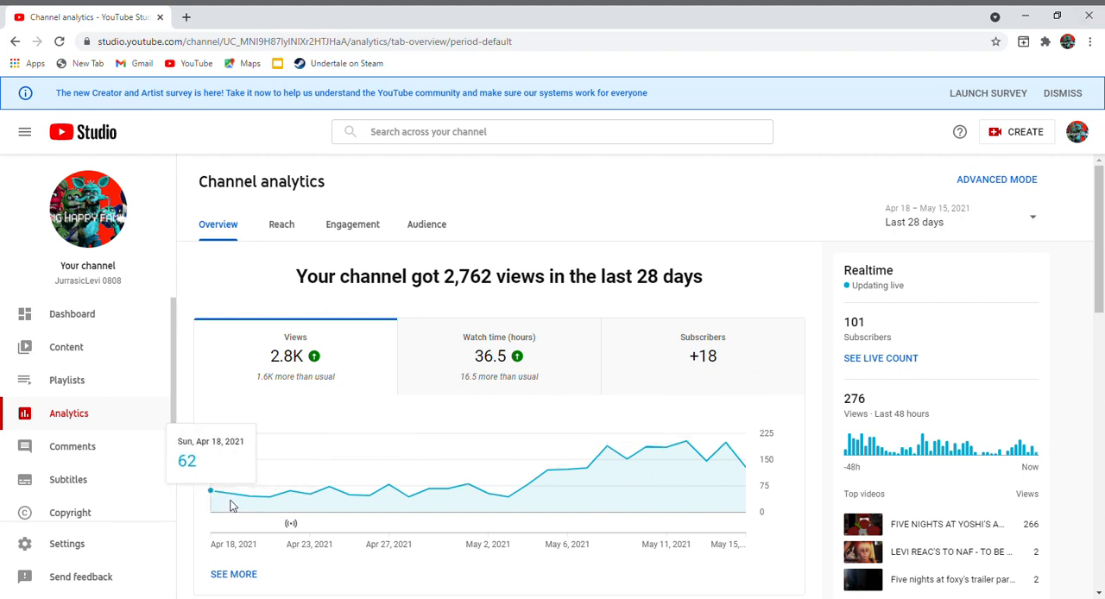
{"action": "mouse_move", "coordinate": [429, 490]}
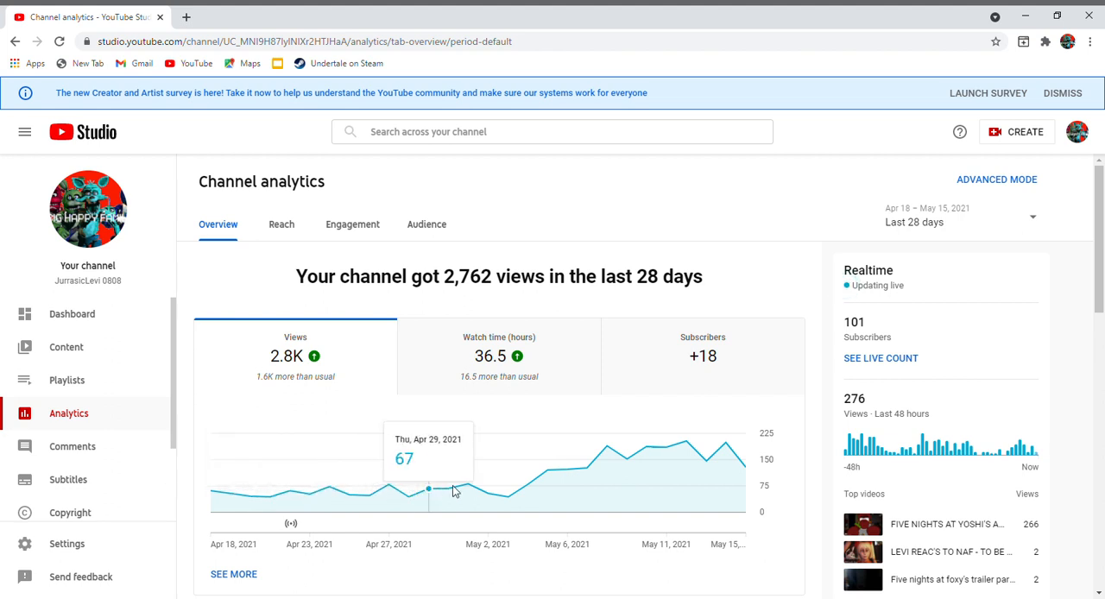
{"action": "mouse_move", "coordinate": [714, 499]}
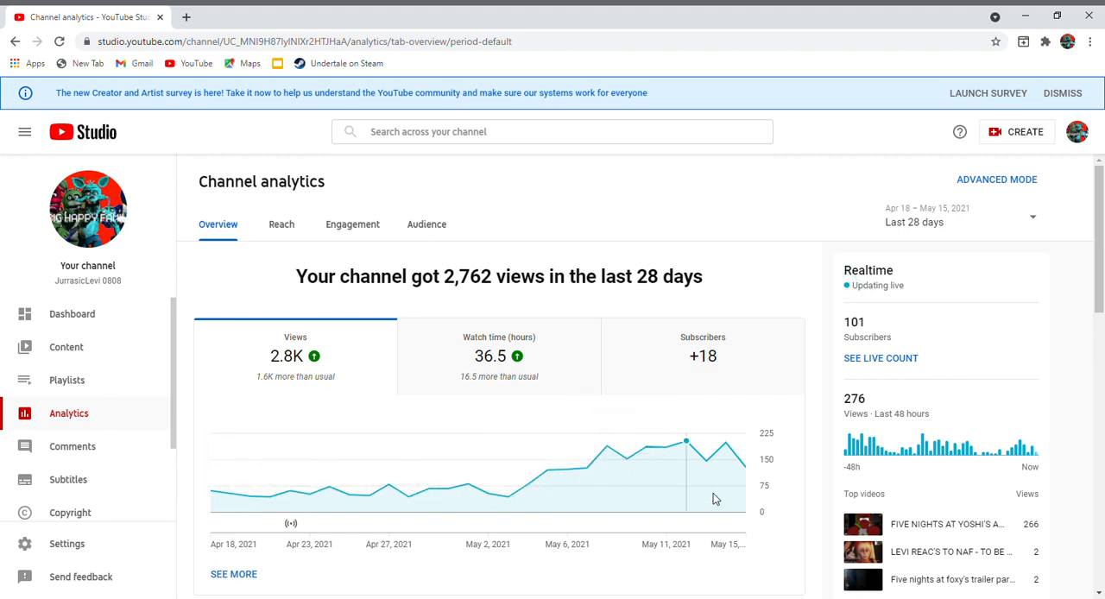
{"action": "scroll", "scroll_direction": "down", "scroll_amount": 3}
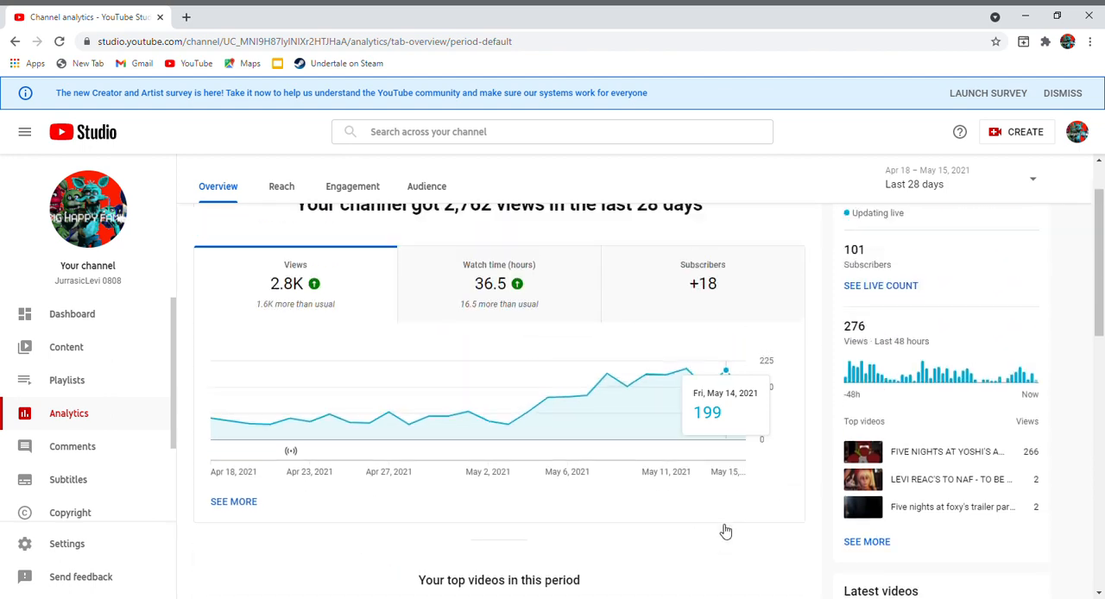
{"action": "scroll", "scroll_direction": "down", "scroll_amount": 3}
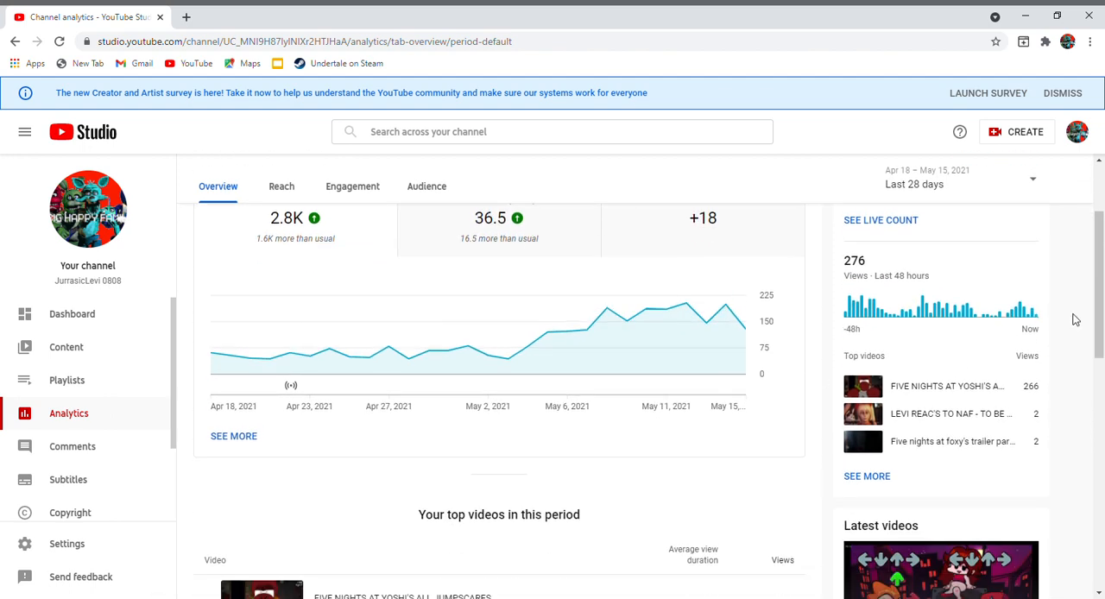
{"action": "scroll", "scroll_direction": "down", "scroll_amount": 3}
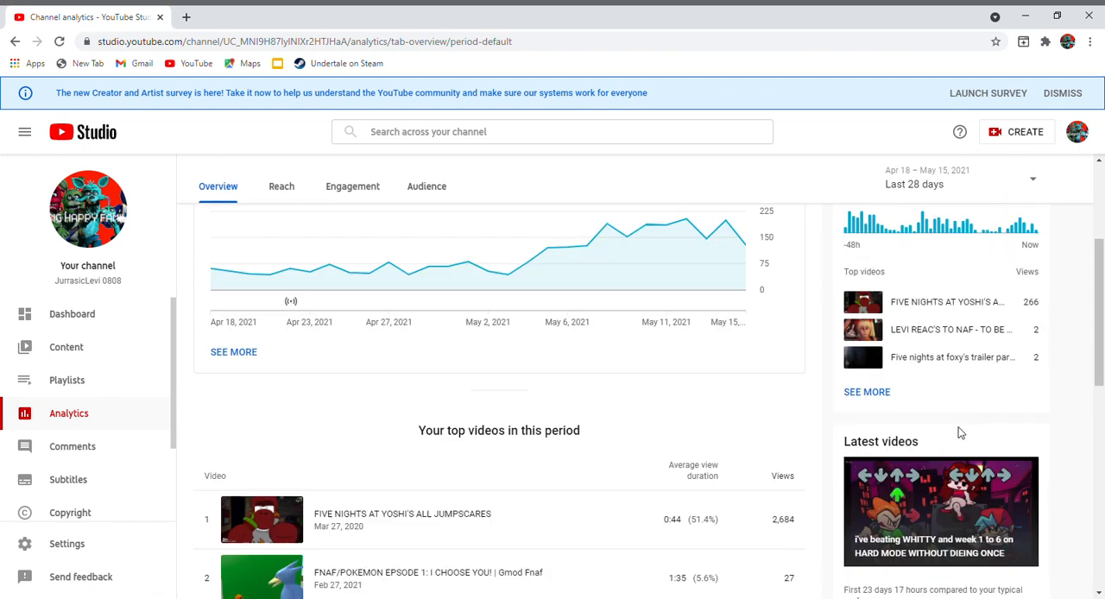
{"action": "scroll", "scroll_direction": "down", "scroll_amount": 3}
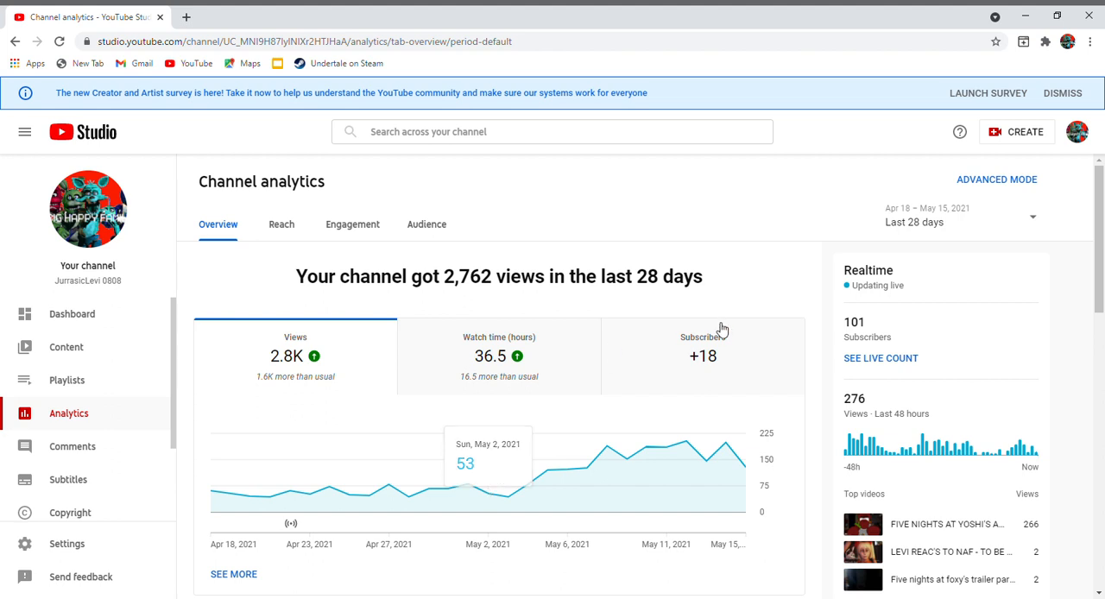
{"action": "mouse_move", "coordinate": [771, 294]}
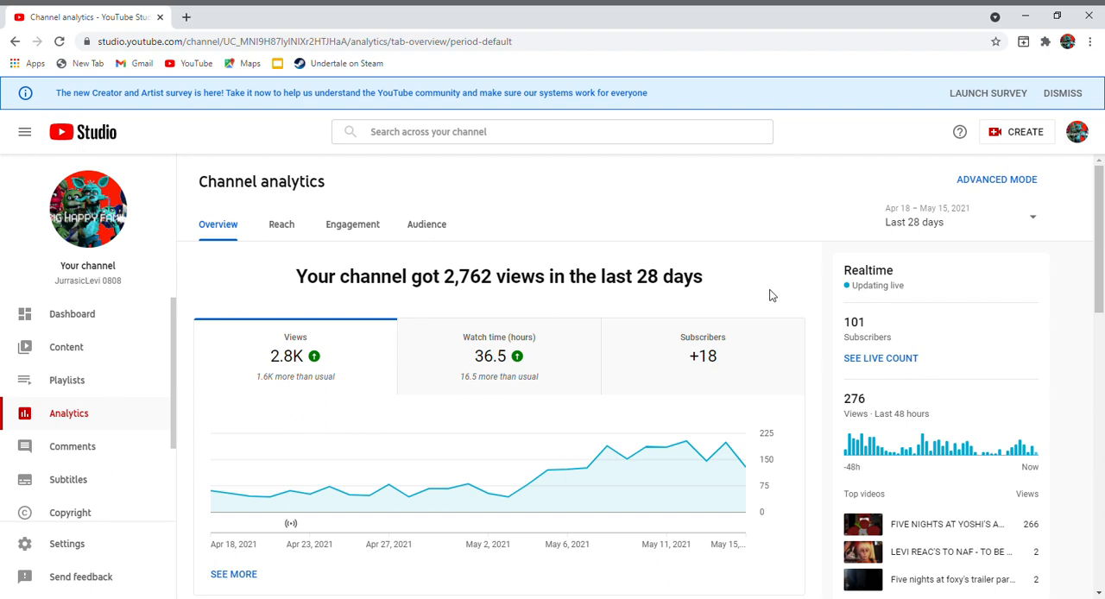
{"action": "scroll", "scroll_direction": "down", "scroll_amount": 3}
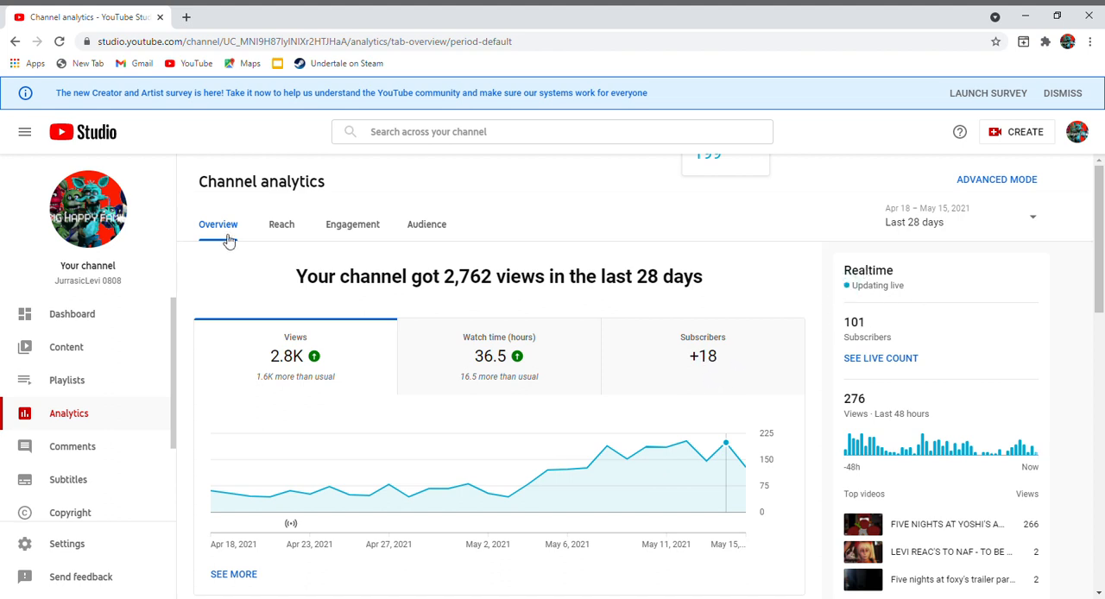
{"action": "mouse_move", "coordinate": [606, 446]}
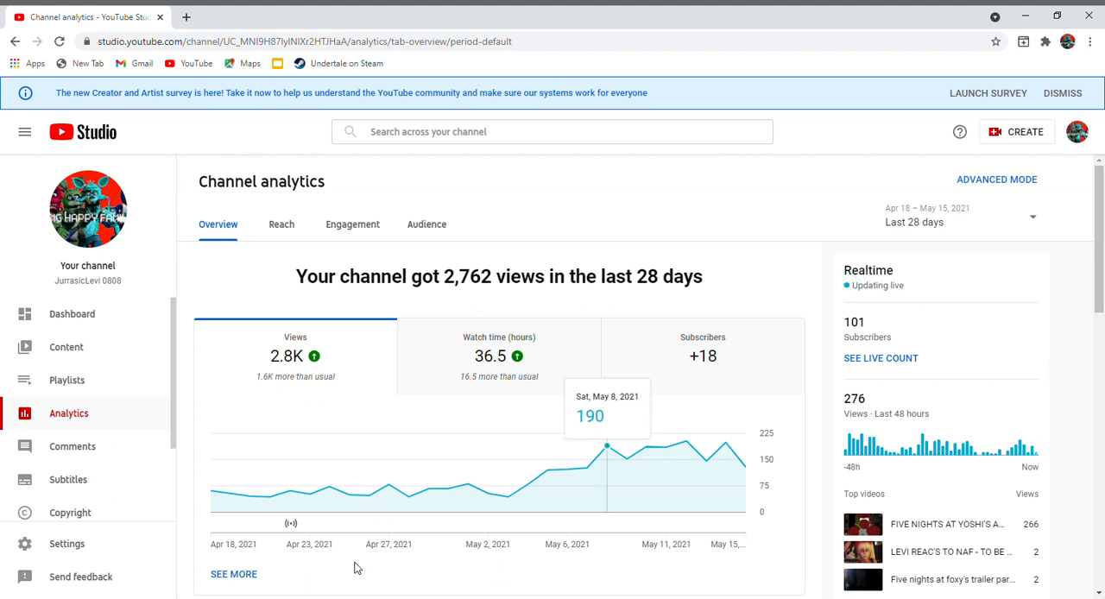
{"action": "mouse_move", "coordinate": [488, 493]}
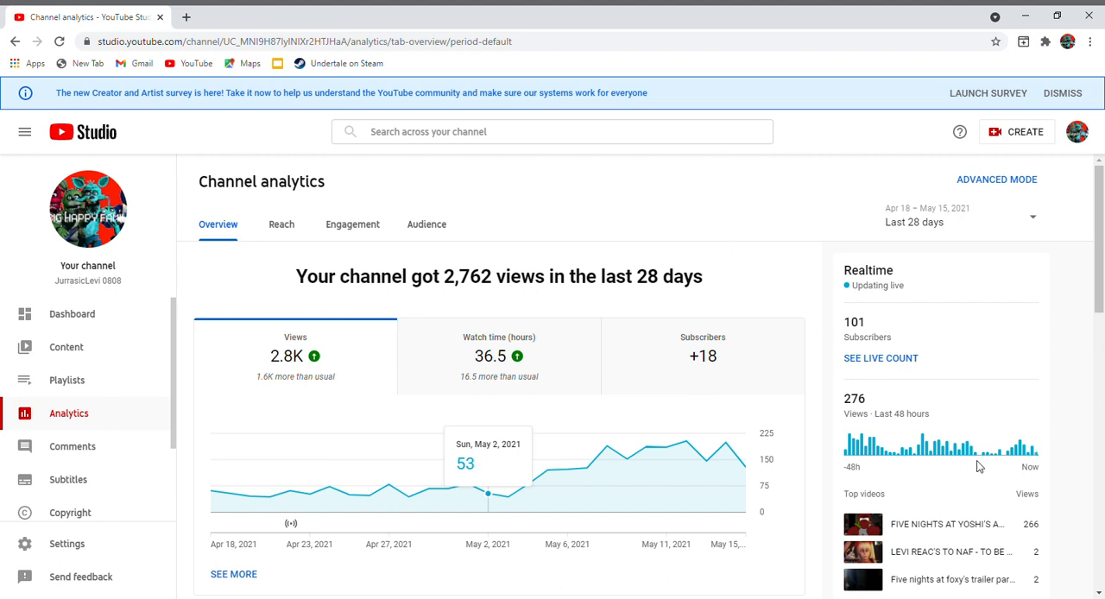
{"action": "mouse_move", "coordinate": [567, 468]}
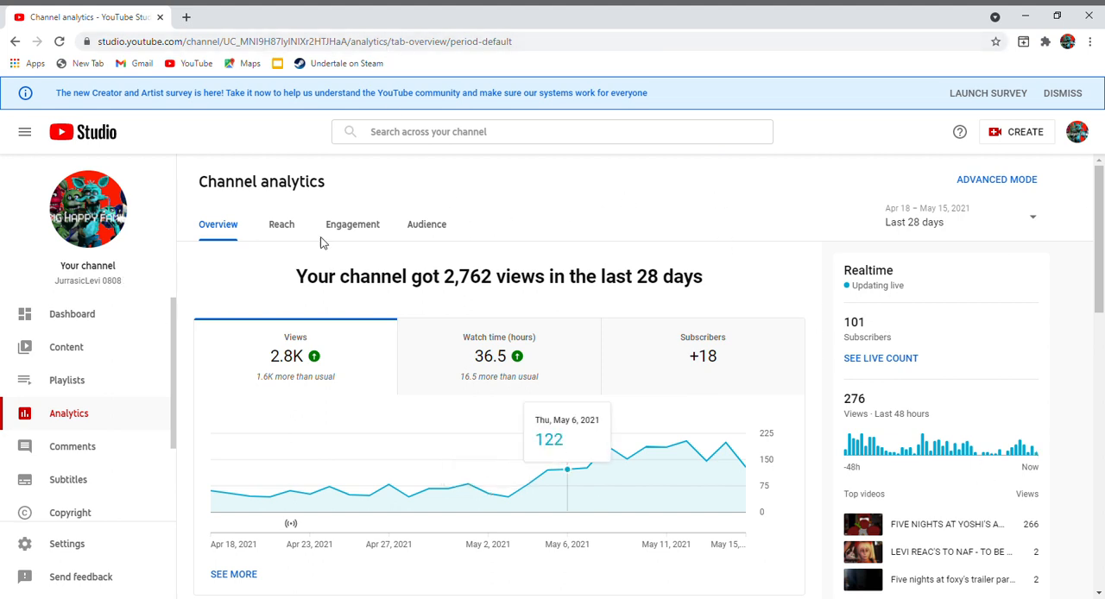
{"action": "double_click", "coordinate": [473, 276]}
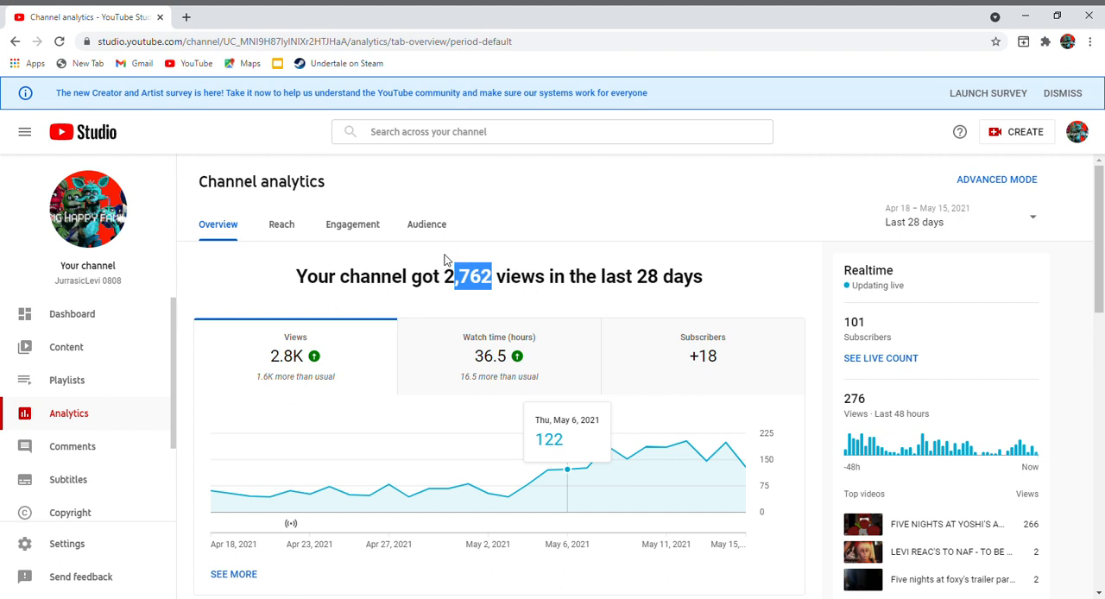
{"action": "left_click_drag", "start_coordinate": [473, 276], "coordinate": [567, 277]}
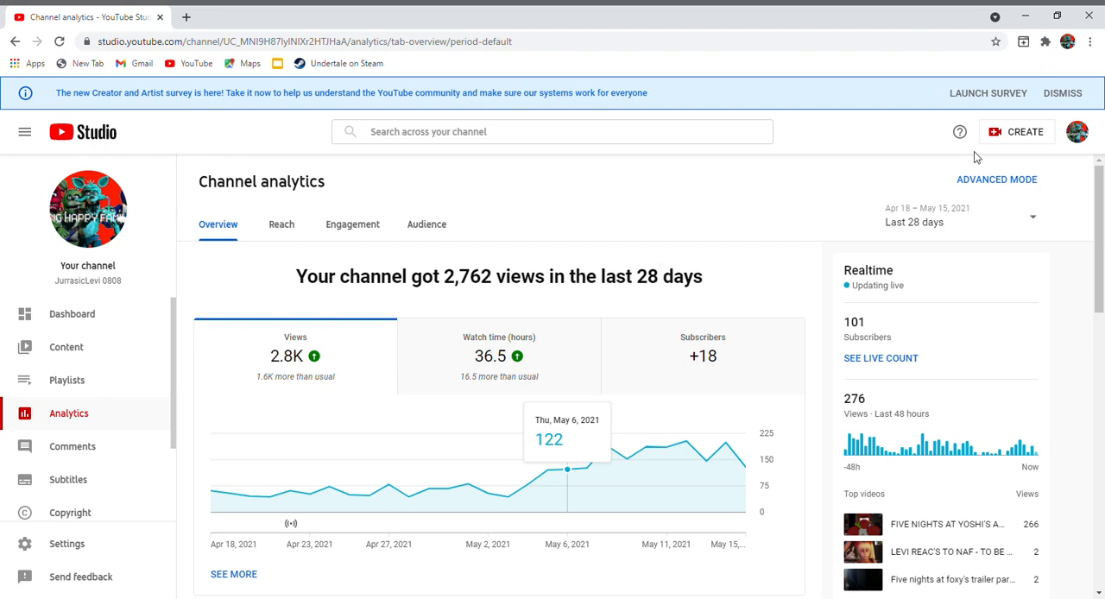
{"action": "mouse_move", "coordinate": [787, 302]}
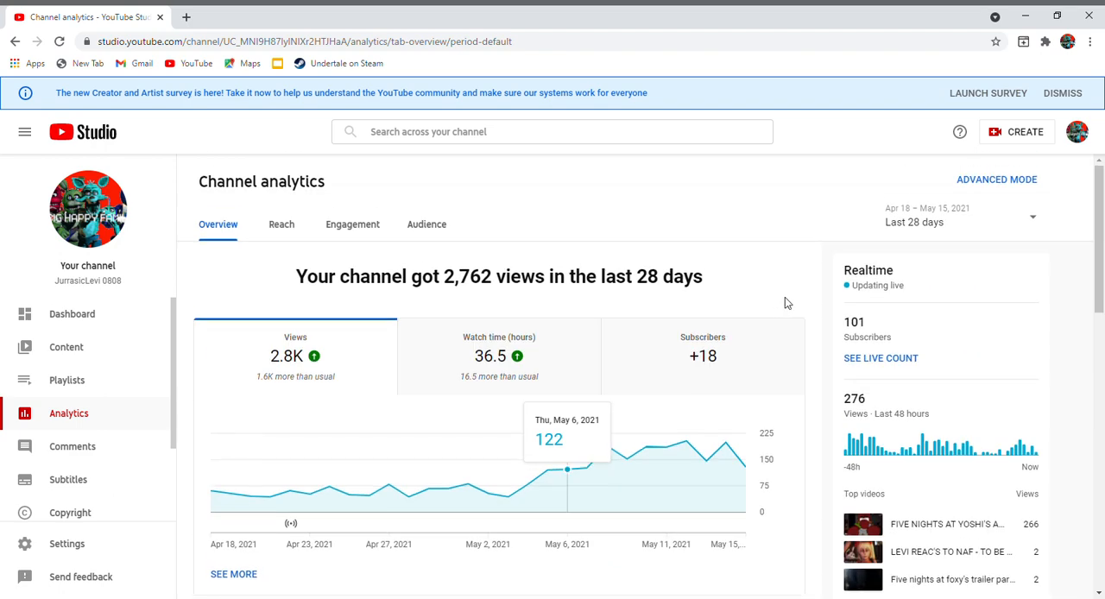
{"action": "double_click", "coordinate": [850, 322]}
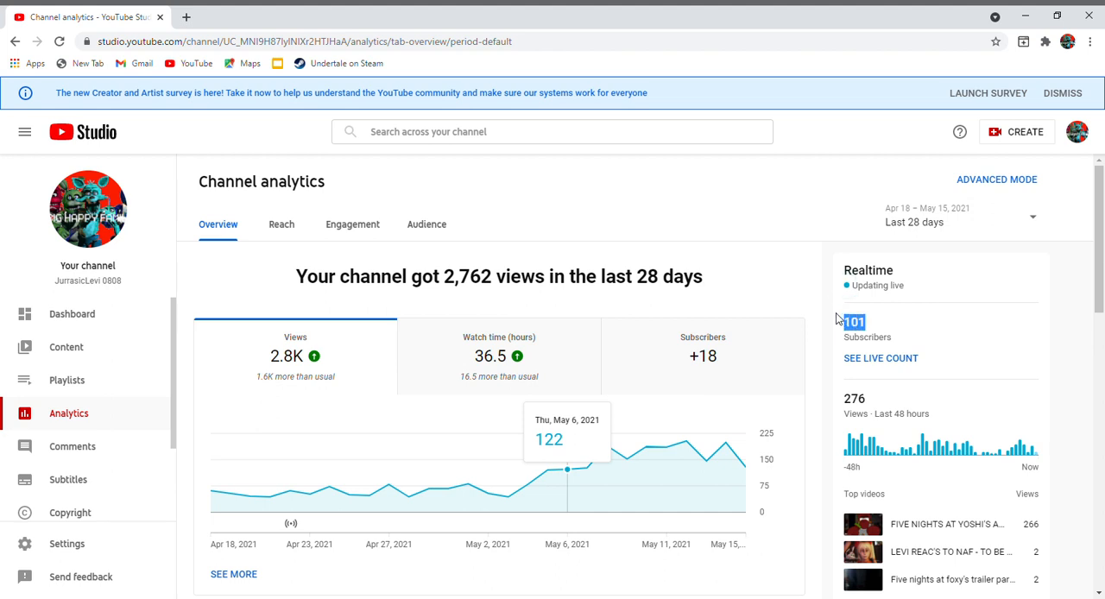
{"action": "mouse_move", "coordinate": [824, 302]}
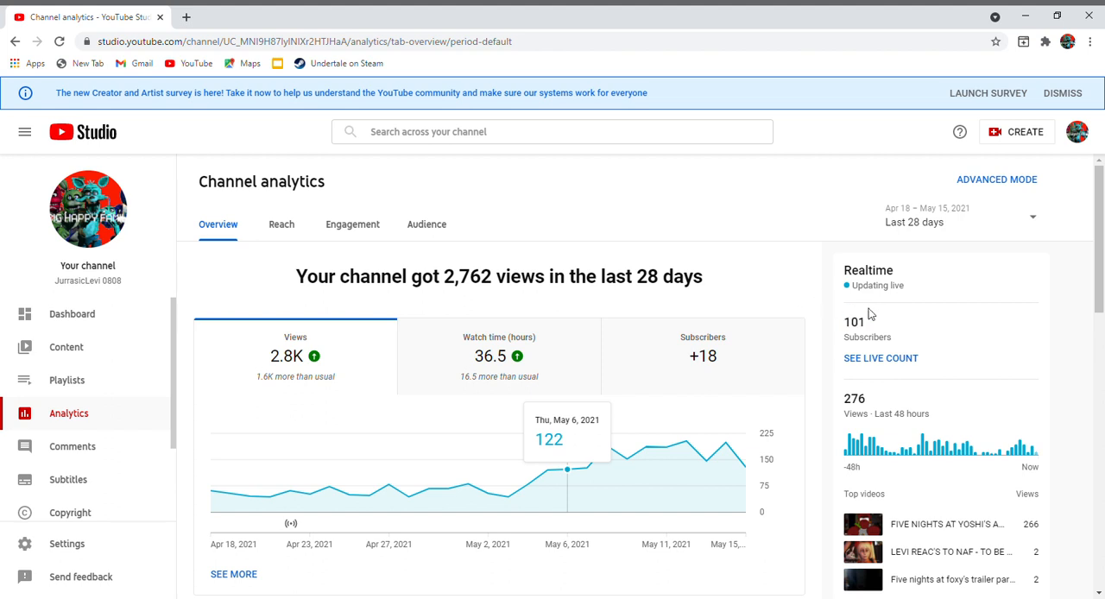
{"action": "mouse_move", "coordinate": [930, 261]}
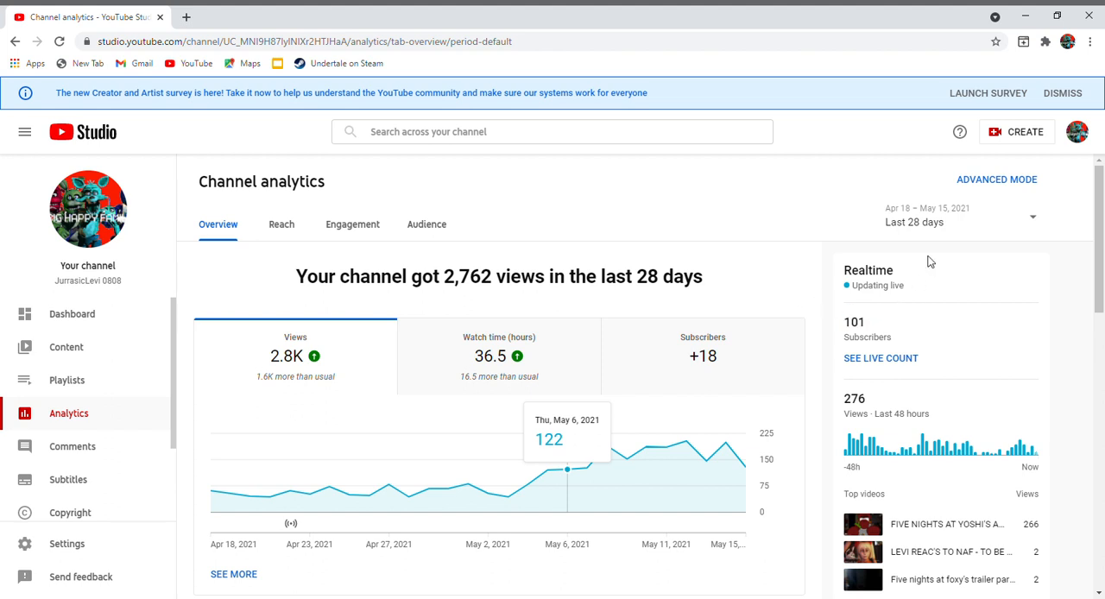
{"action": "mouse_move", "coordinate": [1015, 164]}
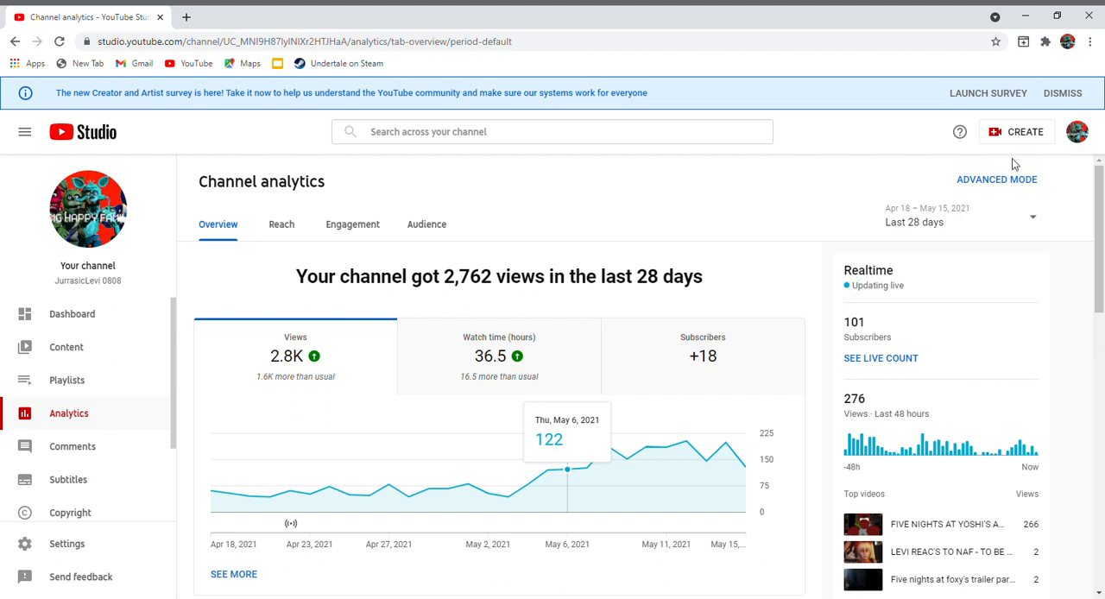
{"action": "mouse_move", "coordinate": [1044, 110]}
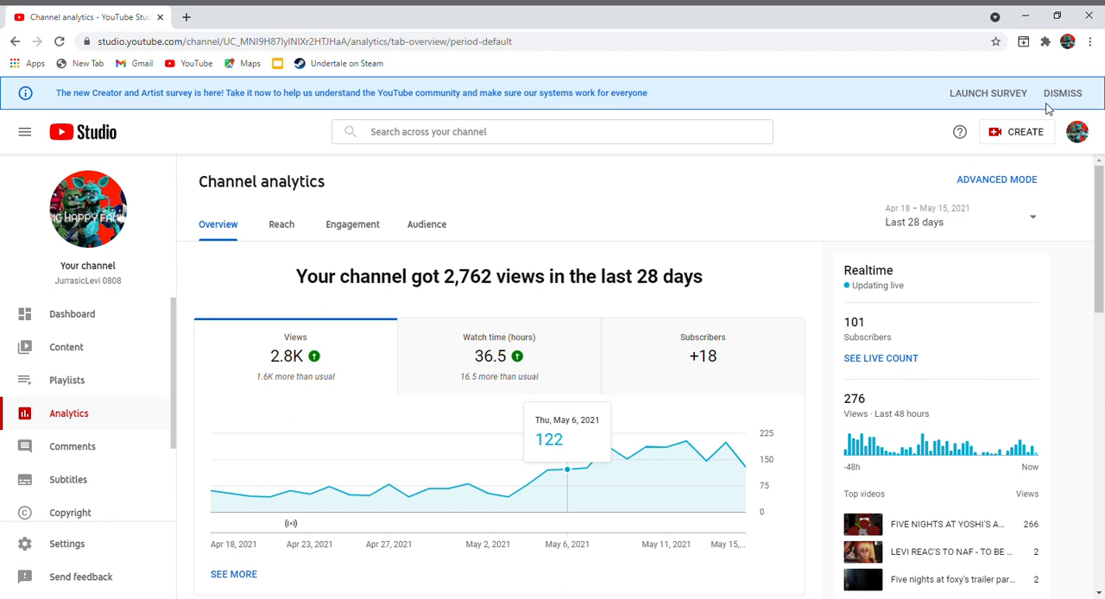
{"action": "mouse_move", "coordinate": [1081, 164]}
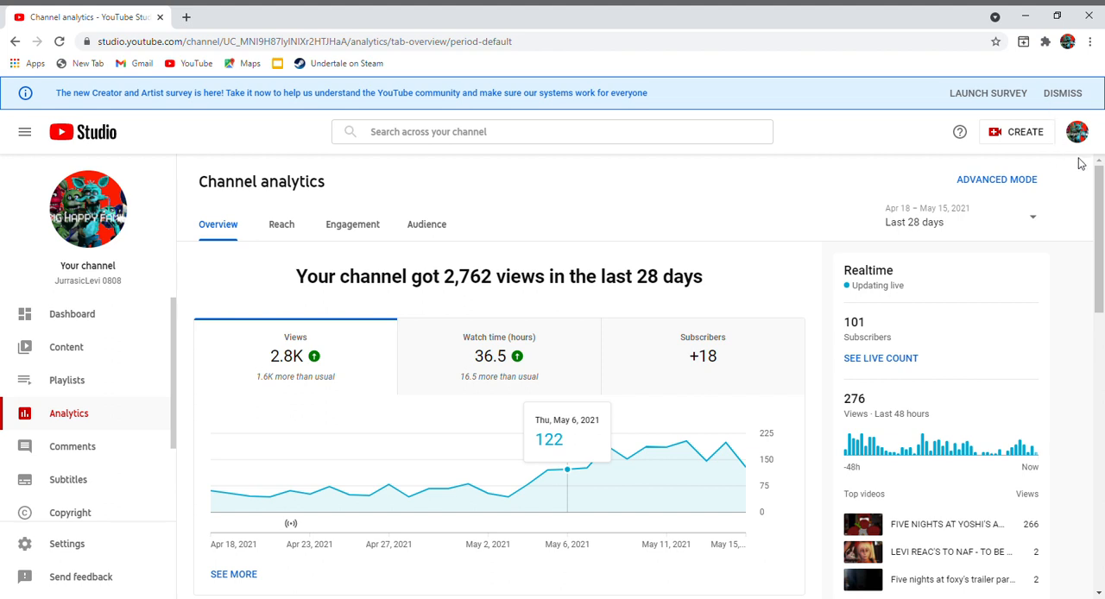
{"action": "mouse_move", "coordinate": [1046, 81]}
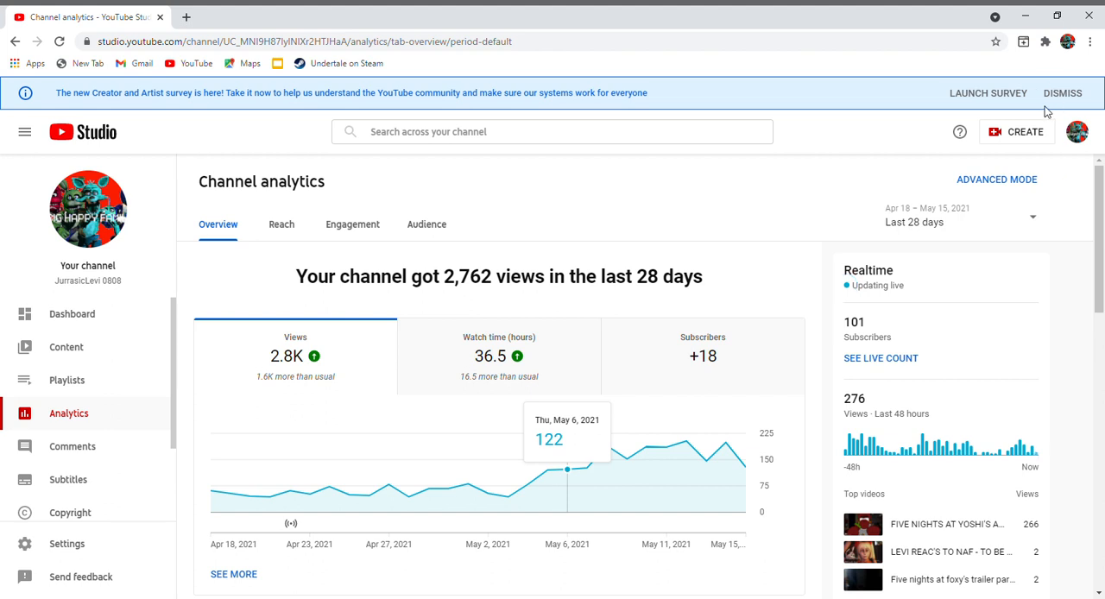
{"action": "mouse_move", "coordinate": [1040, 110]}
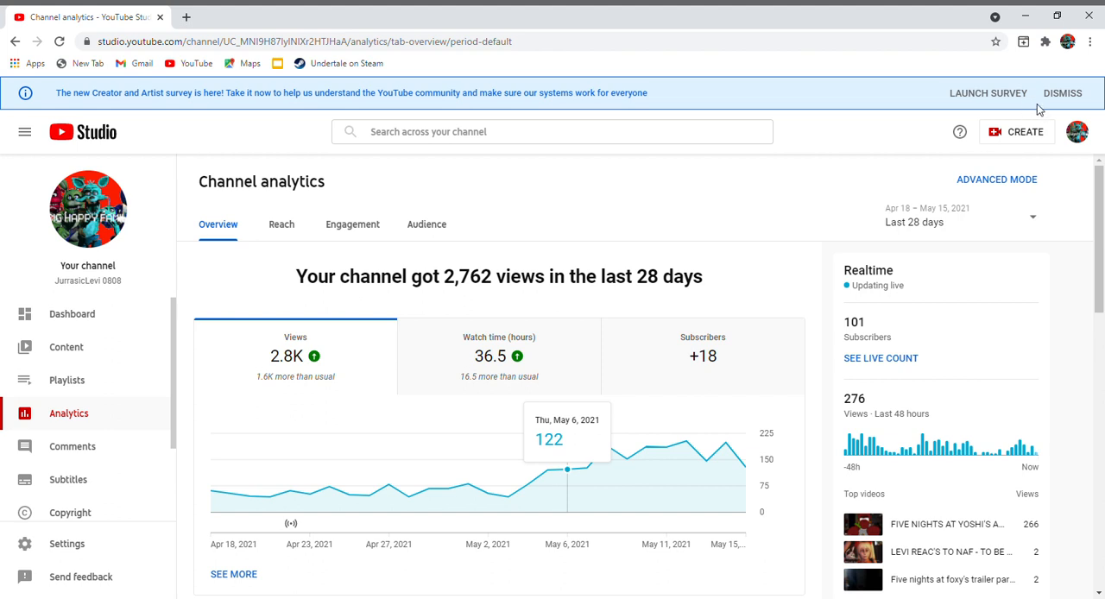